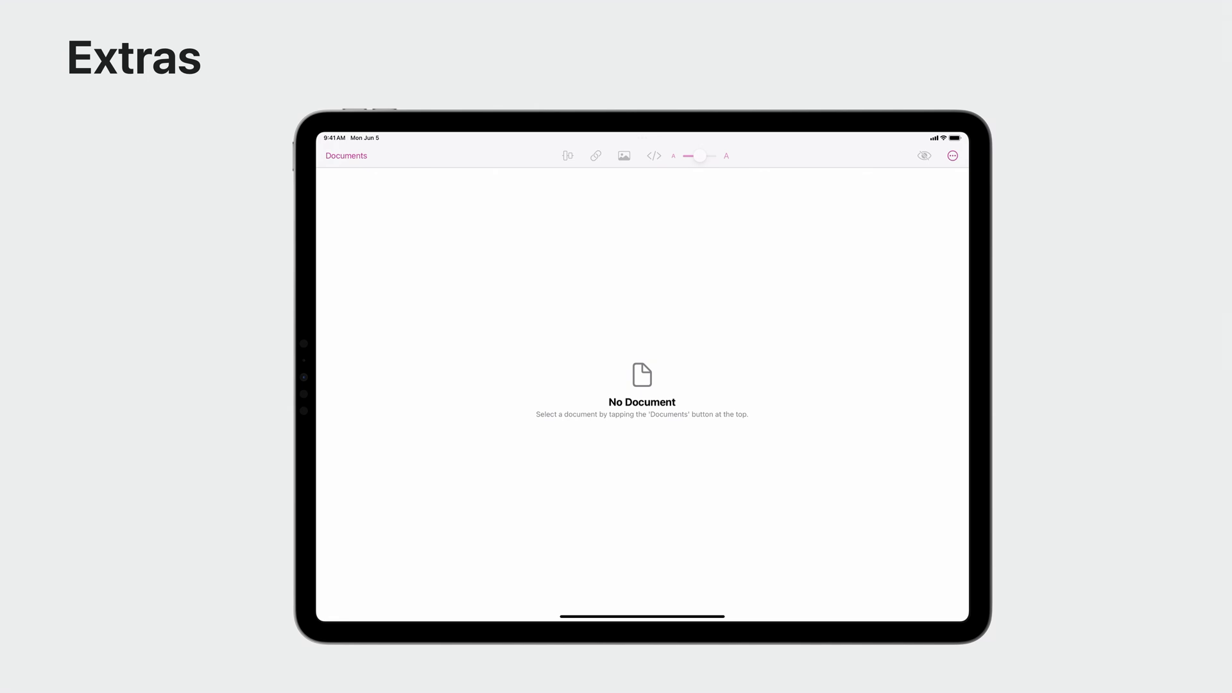
pyautogui.click(346, 155)
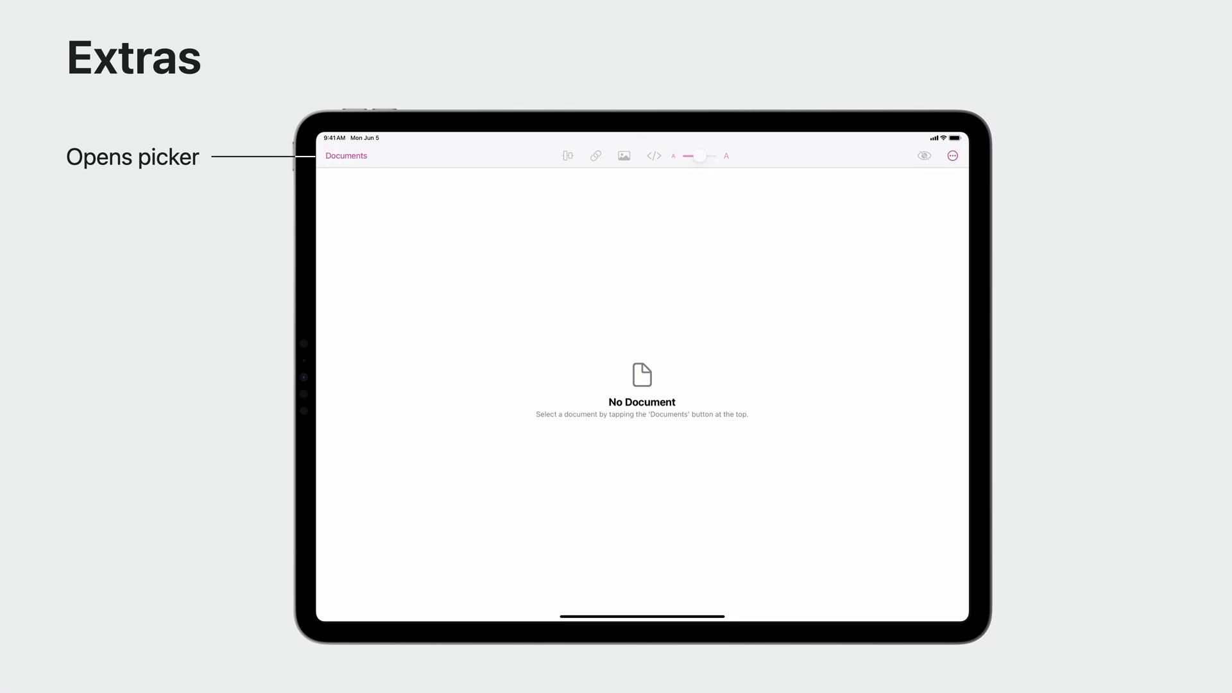
pyautogui.click(345, 155)
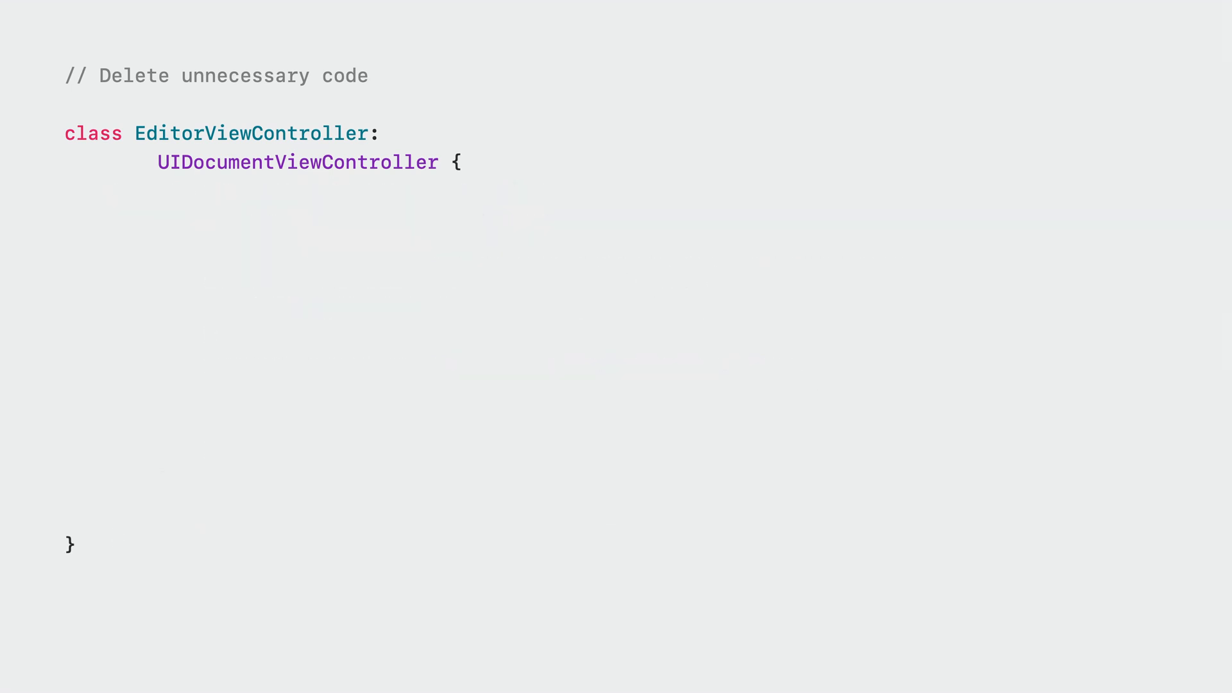
pyautogui.press('Backspace')
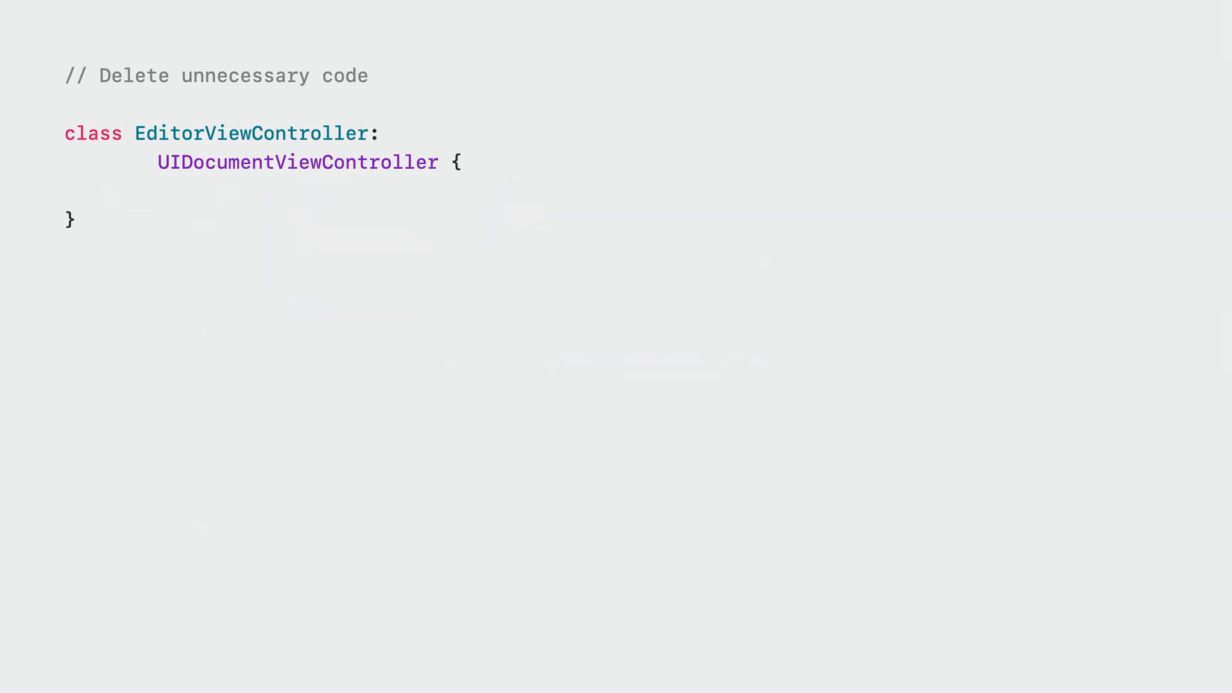